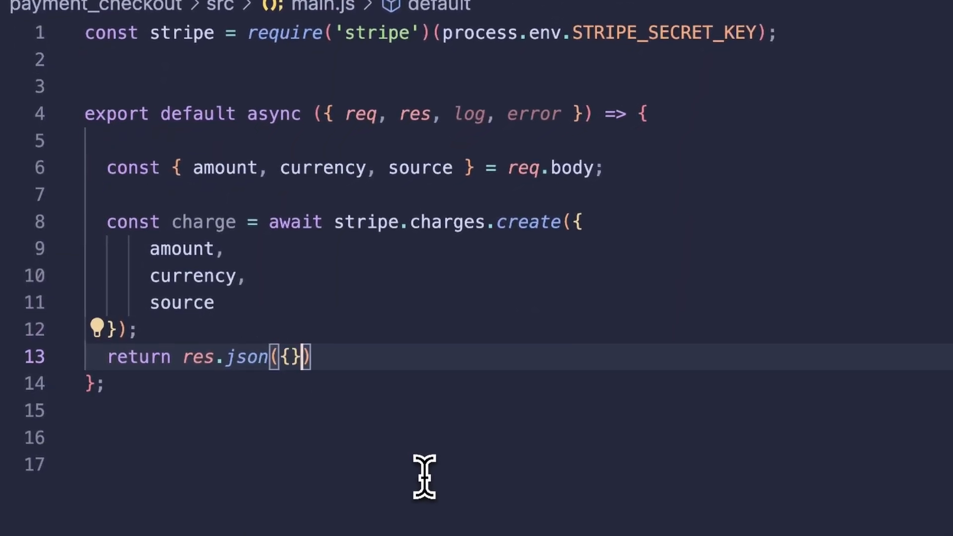
Make res.json on line 13 of main.js return {'status':'payment_completet'}.
type("'status':'payment_completet'")
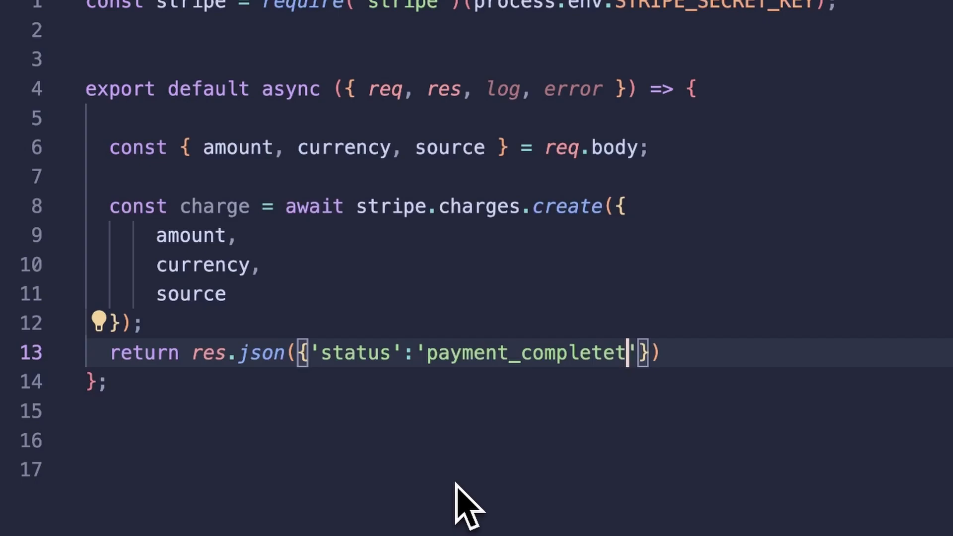
key("Backspace")
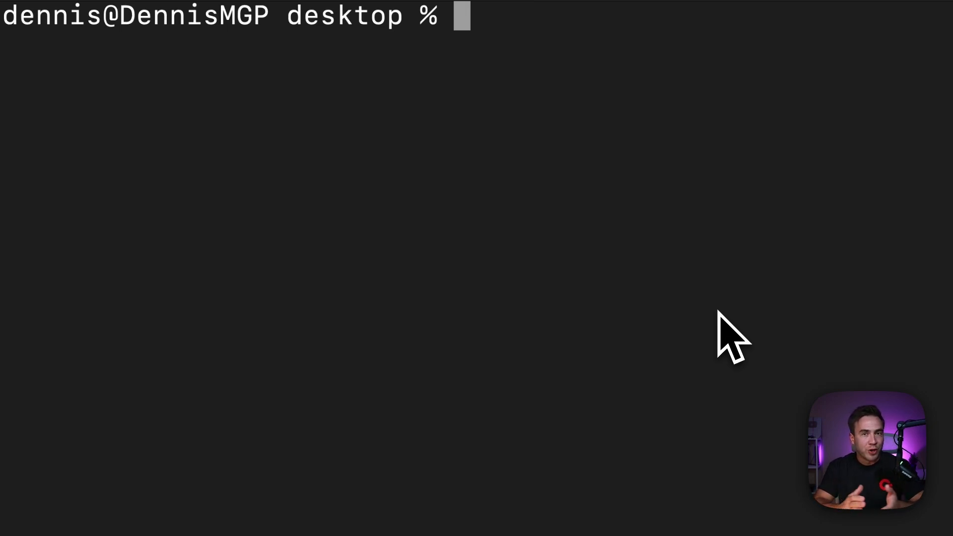
Enter npm install -g appwrite-cli at the desktop Terminal prompt.
type("npm install -g")
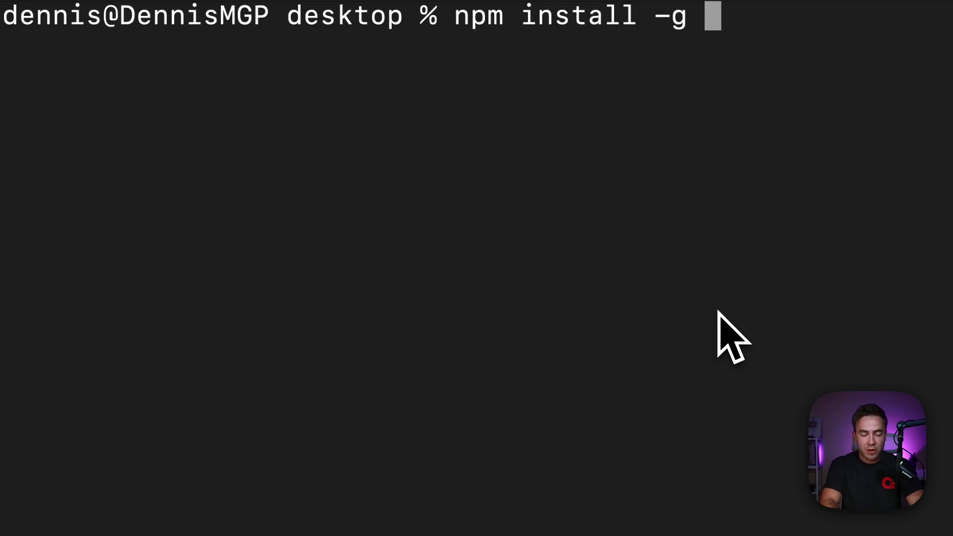
type("appwrite-cli")
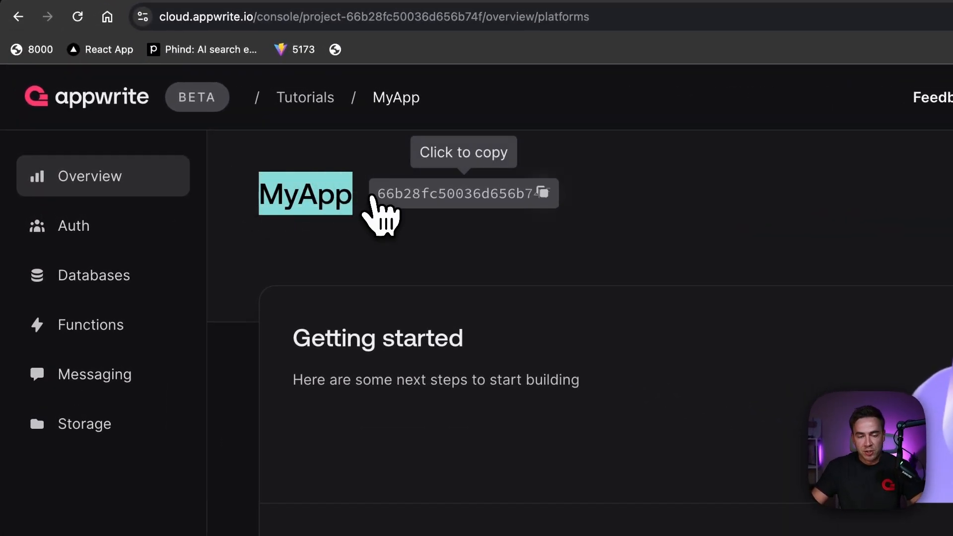
mouse_move(276, 258)
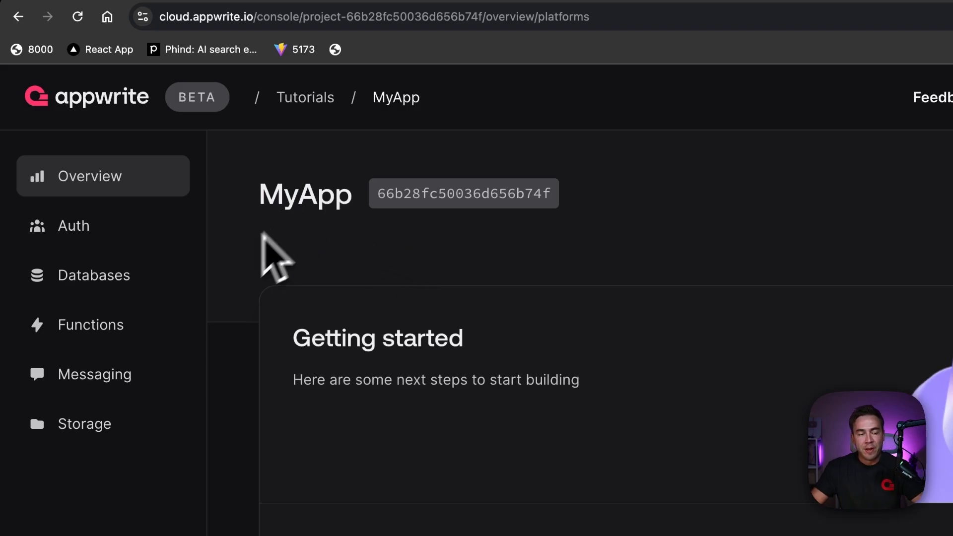
Copy the MyApp project ID from its badge on the overview page.
left_click(91, 324)
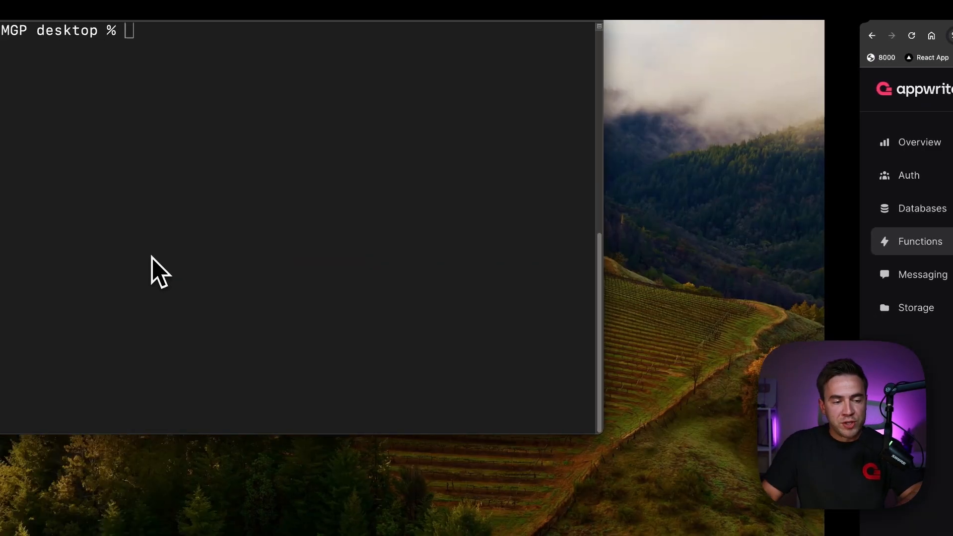
Log in to the Appwrite CLI as dennisivy, then begin appwrite init project.
type("appwrite login")
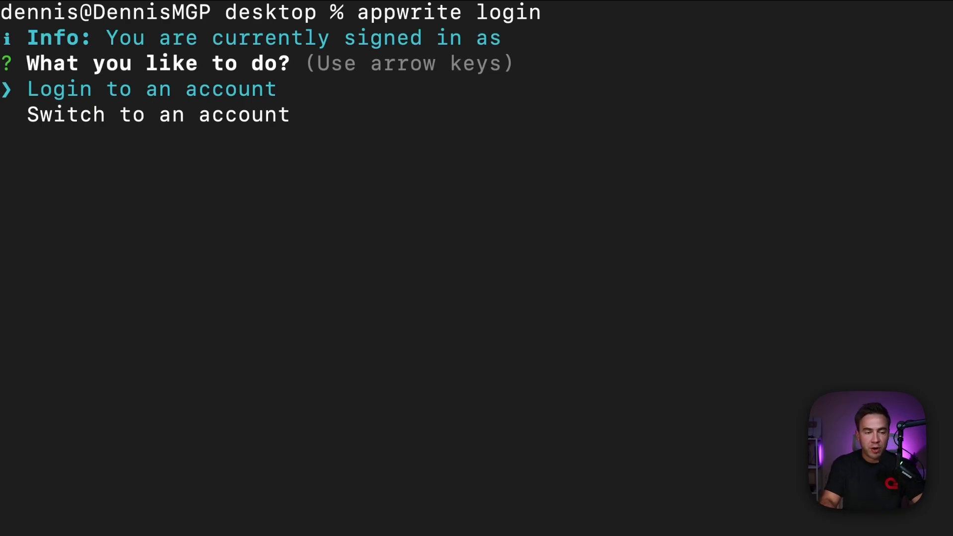
key("enter")
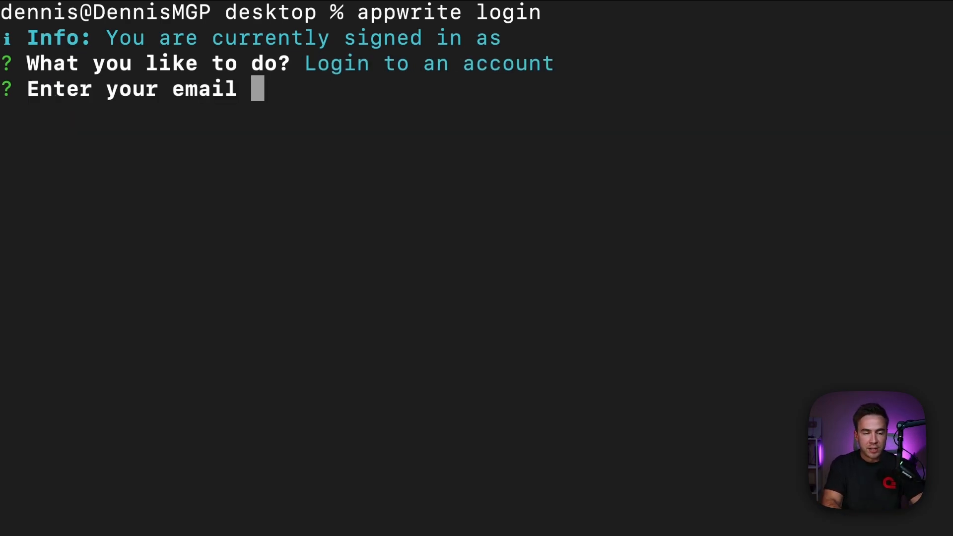
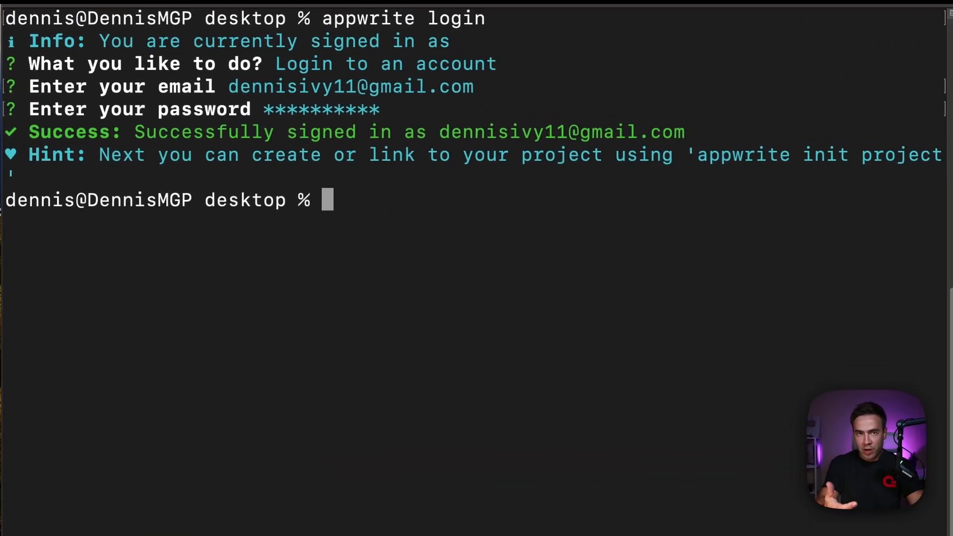
type("app")
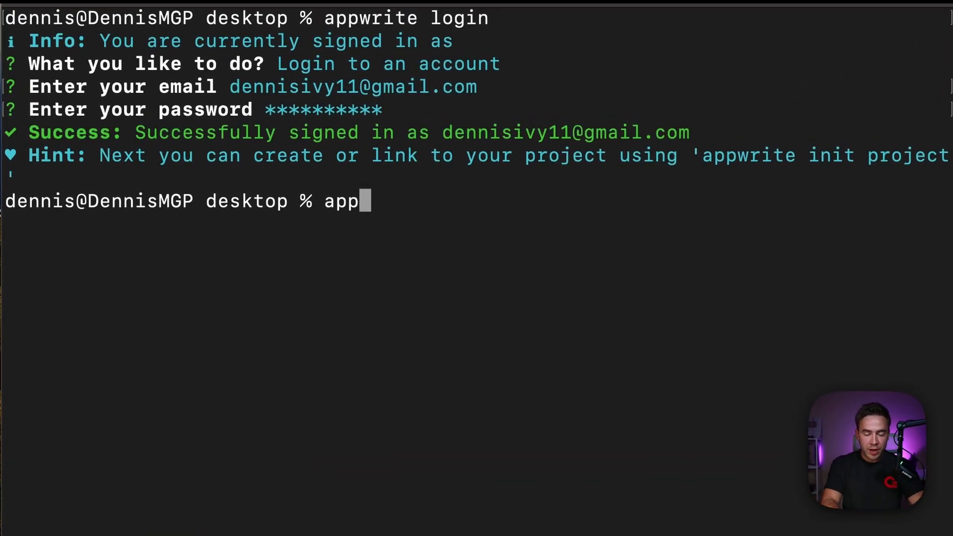
type("write init project")
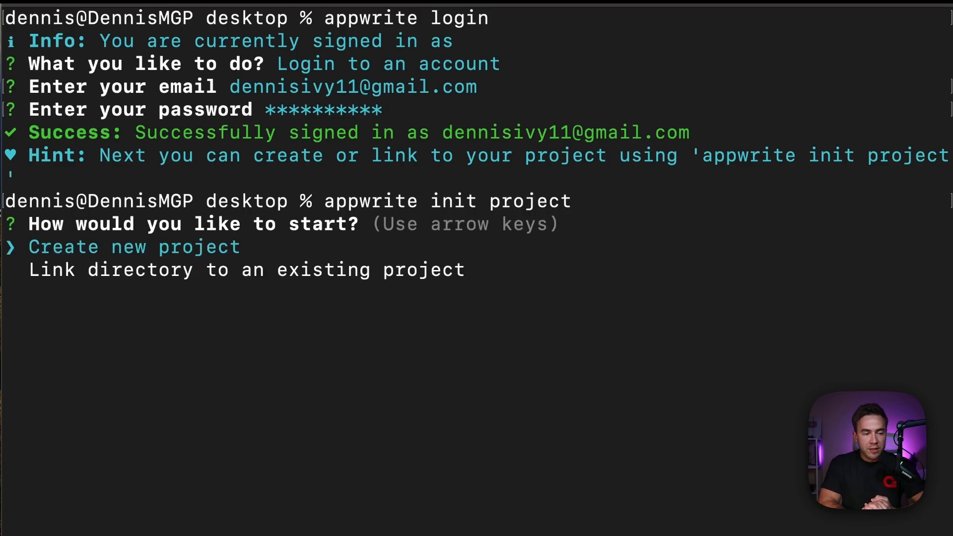
Link the directory to the existing Tutorials/MyApp project, answering n to pulling resources.
key("down")
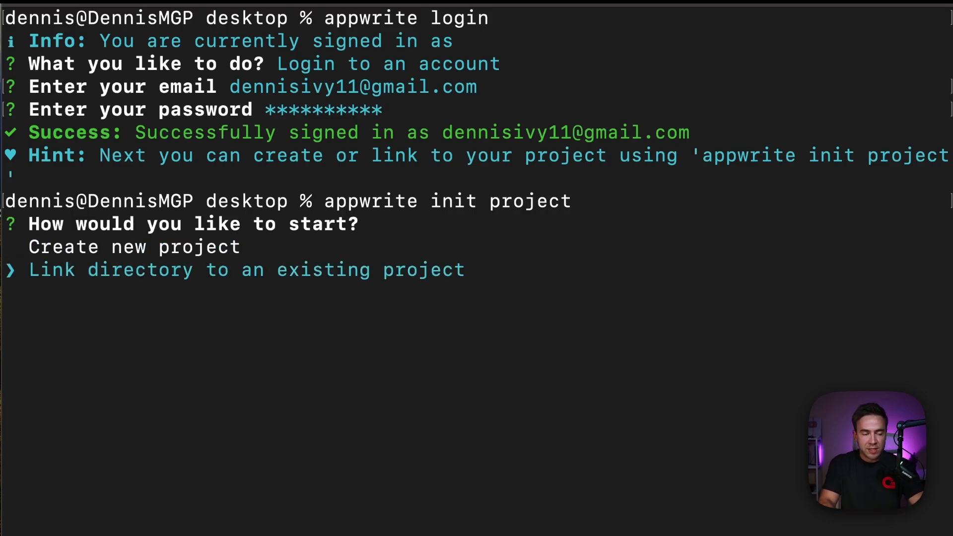
key("enter")
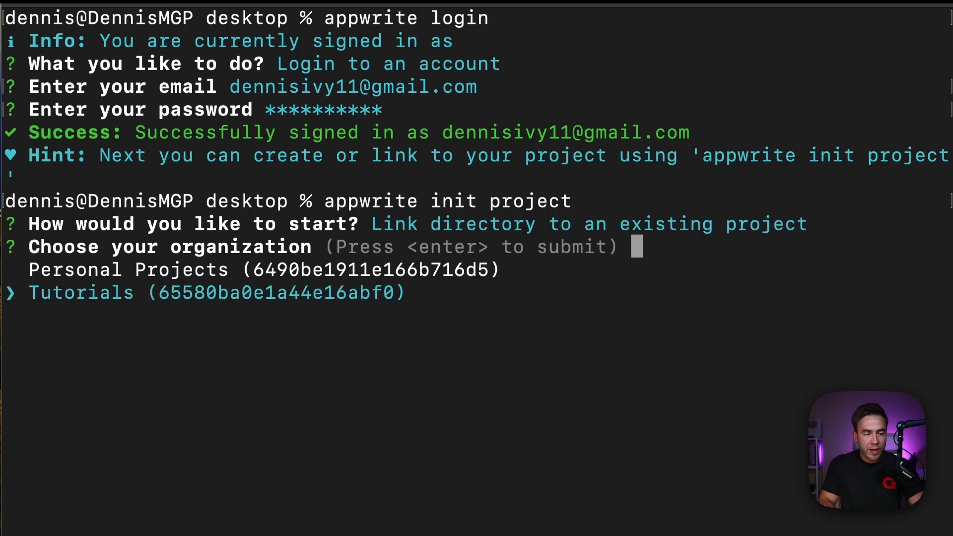
key("enter")
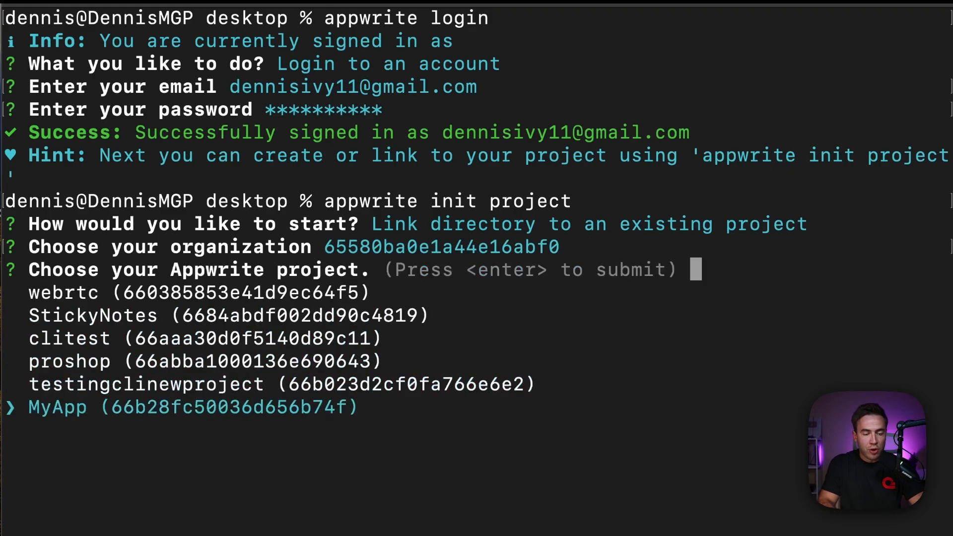
key("enter")
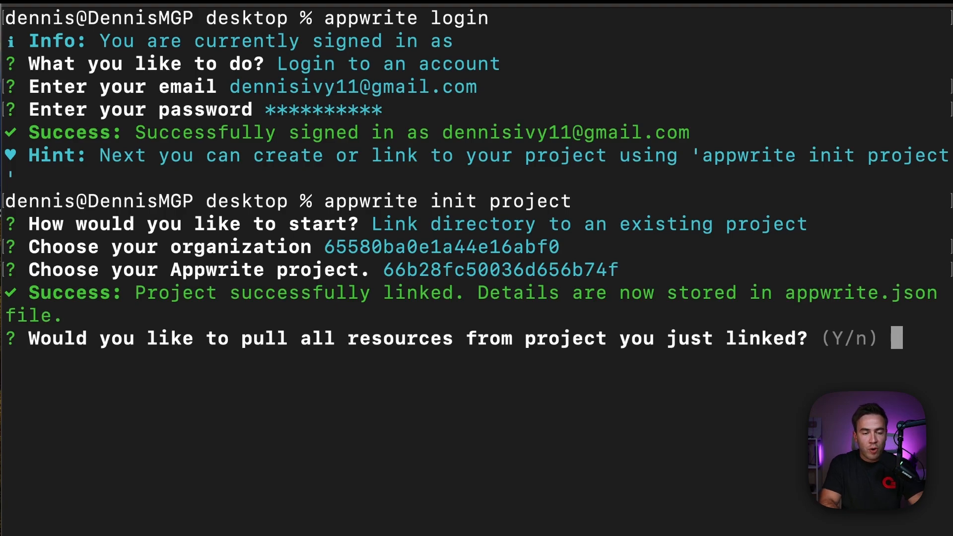
type("n")
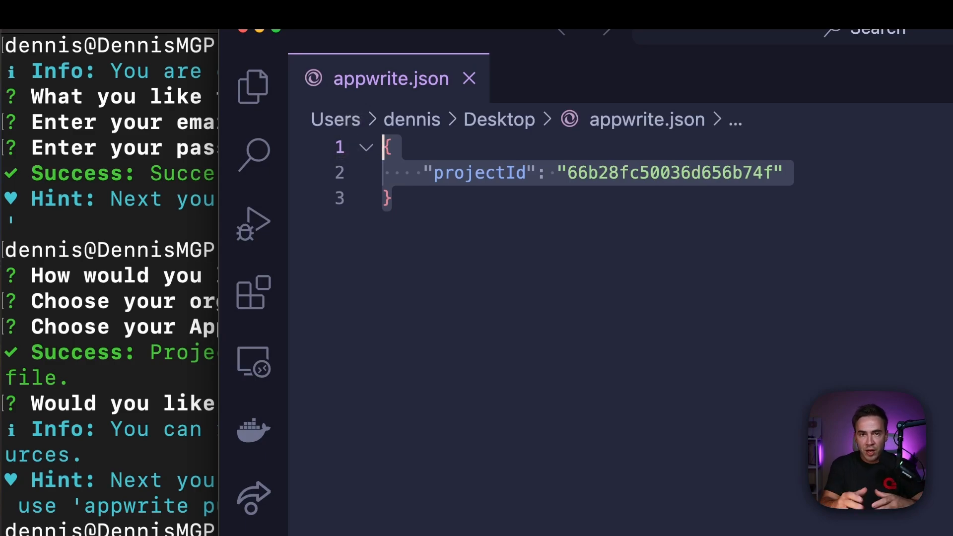
mouse_move(336, 130)
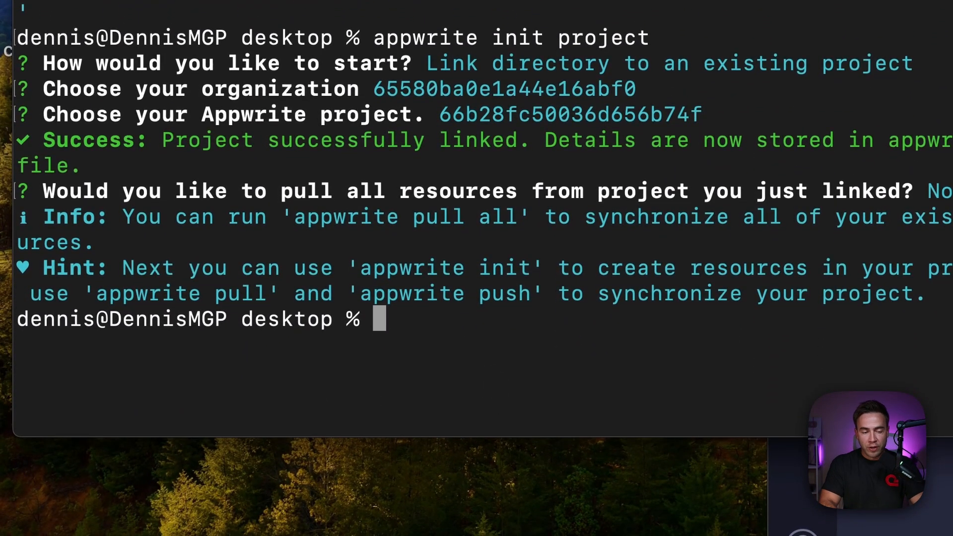
Initialize function testfunc with a unique() ID, Node.js 18.0 runtime, starting from scratch.
type("appwrite ini")
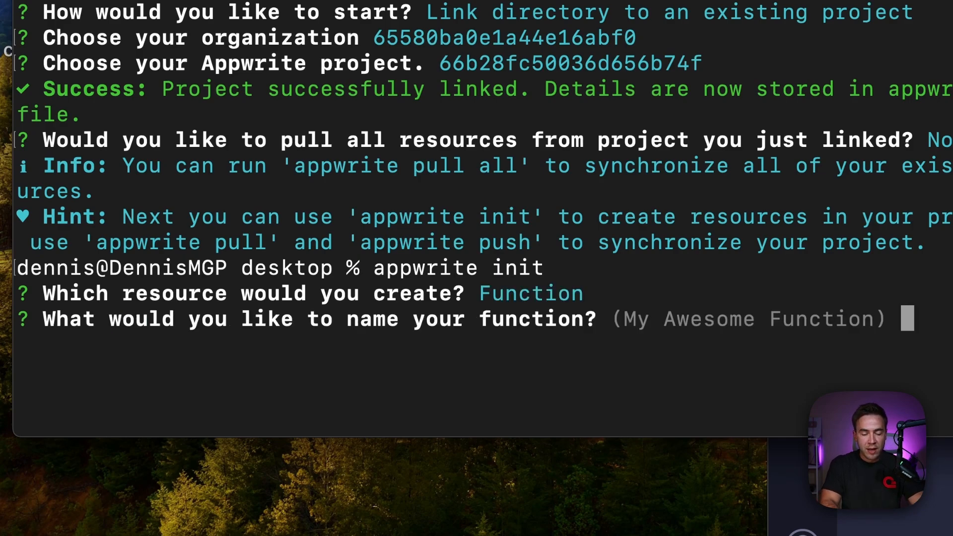
type("testfunc")
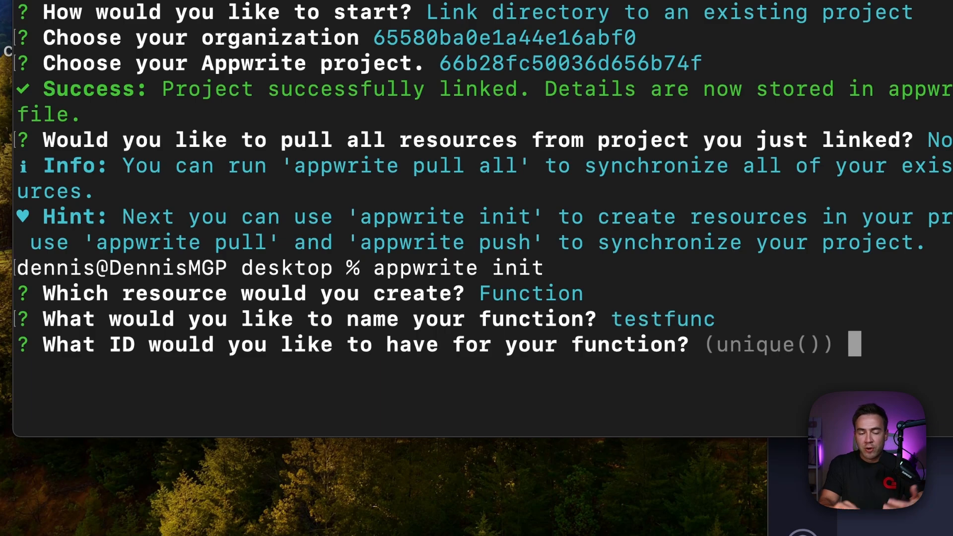
key("enter")
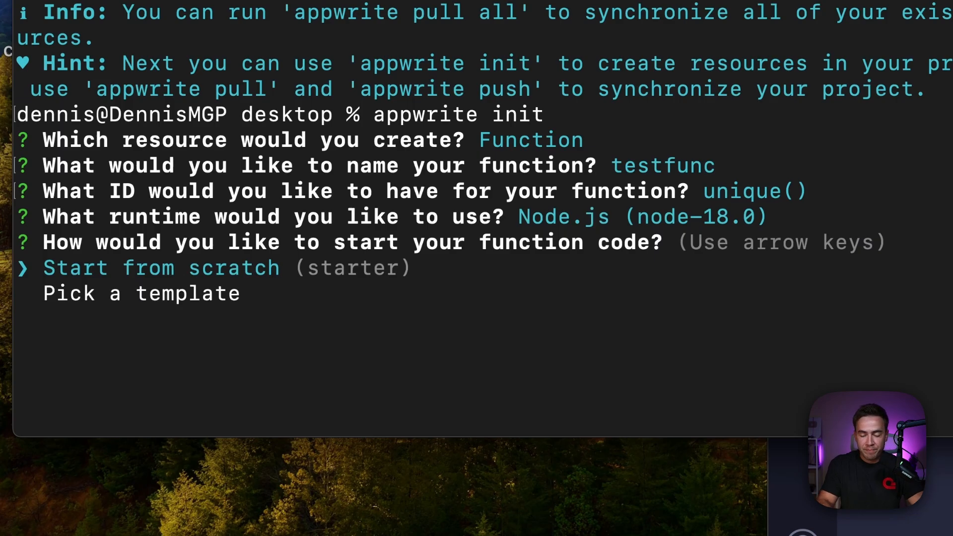
key("enter")
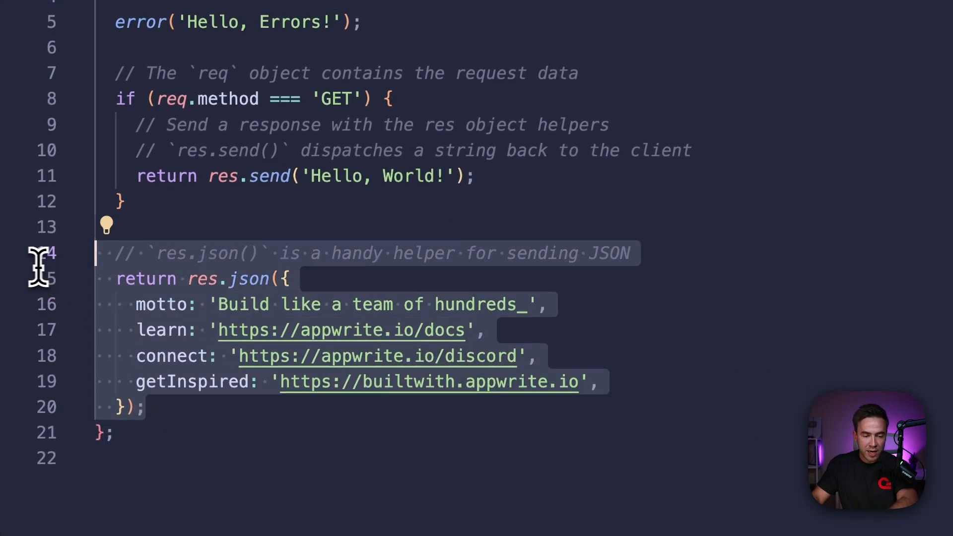
Delete the GET branch and res.json block, keeping log, error and 'Hello, World!'.
key("Delete")
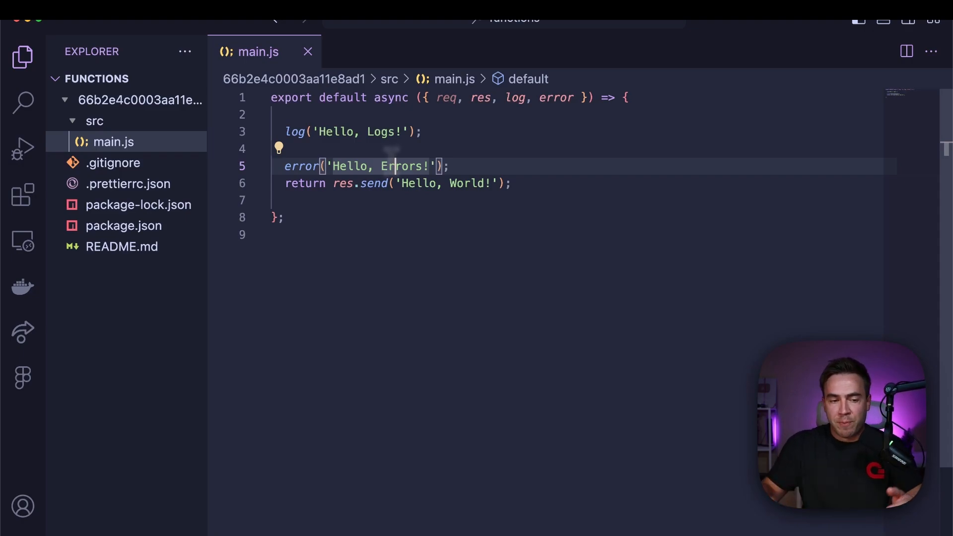
Select the 'appwrite run function' hint and clear the Terminal output.
key("Enter")
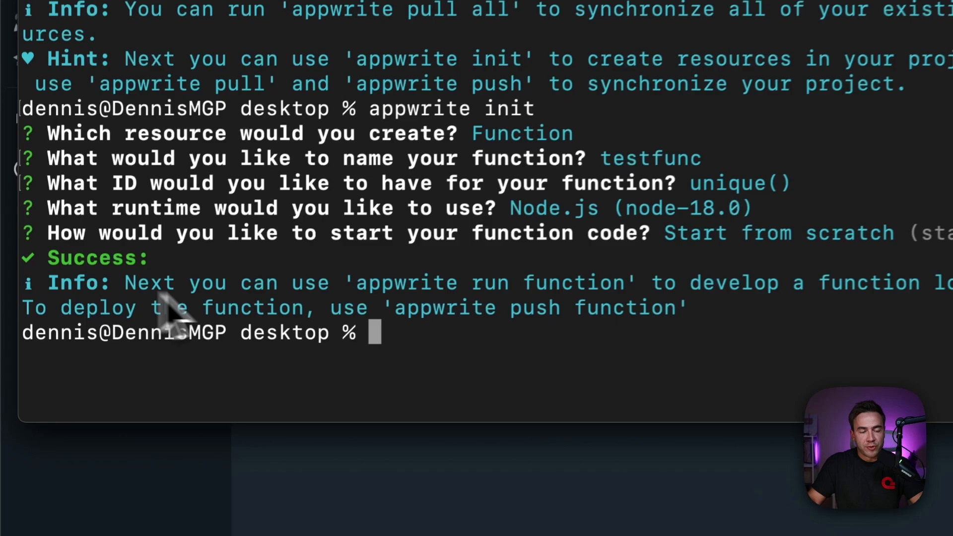
double_click(418, 278)
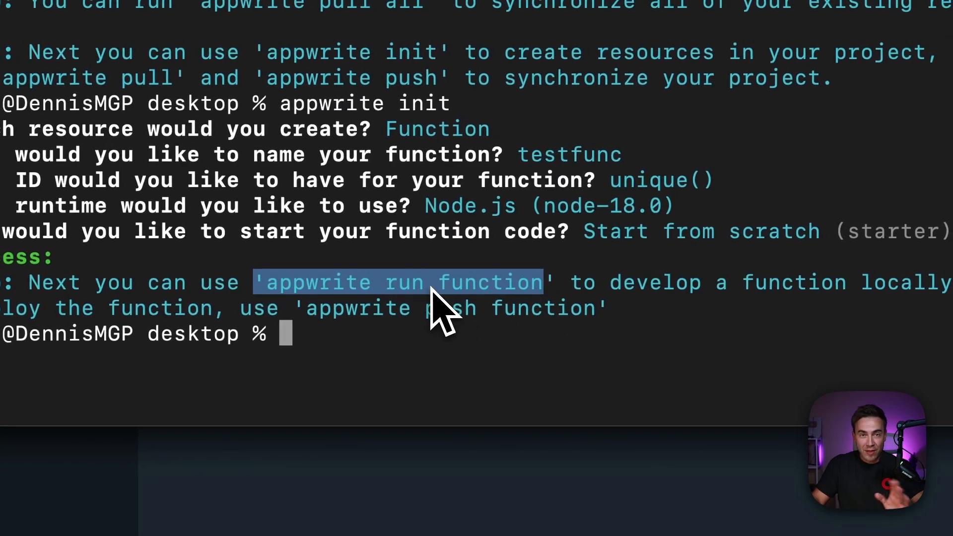
type("clear")
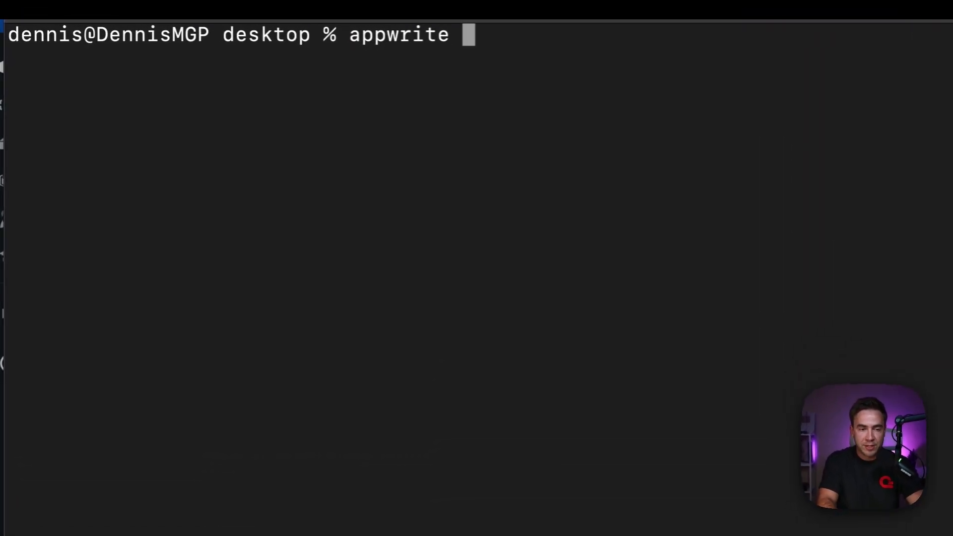
Run appwrite run function and choose testfunc for local development.
type("run function")
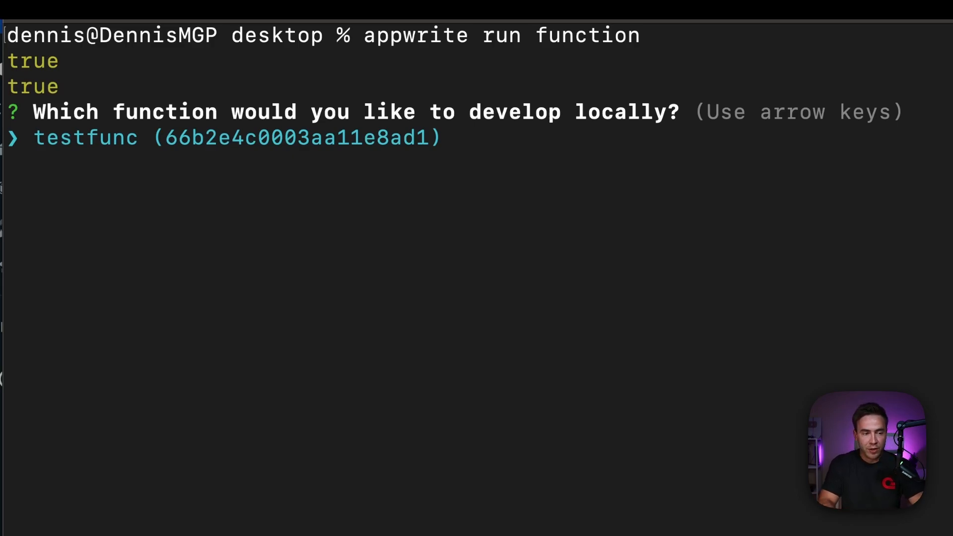
key("enter")
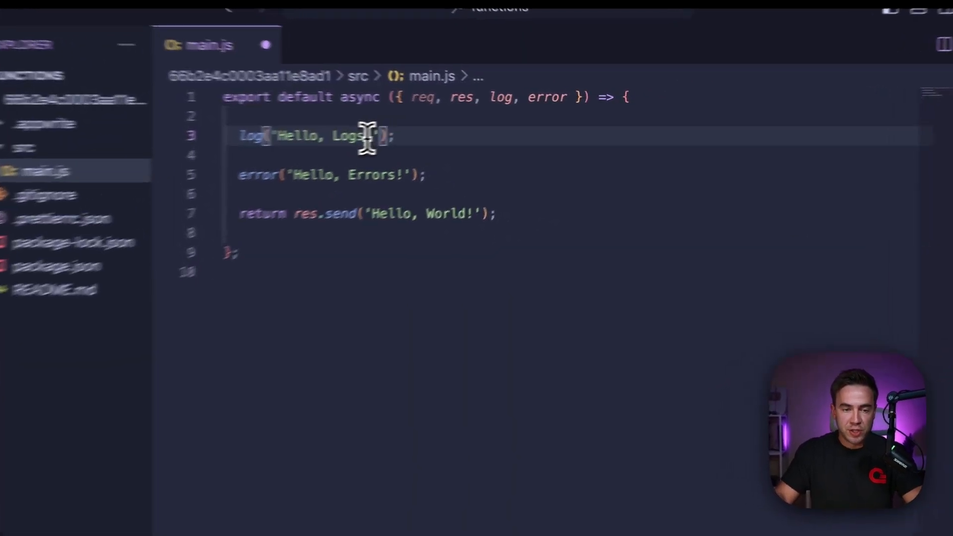
Change the log and res.send strings in main.js to 'Hello, it worked!'.
type("it wor!")
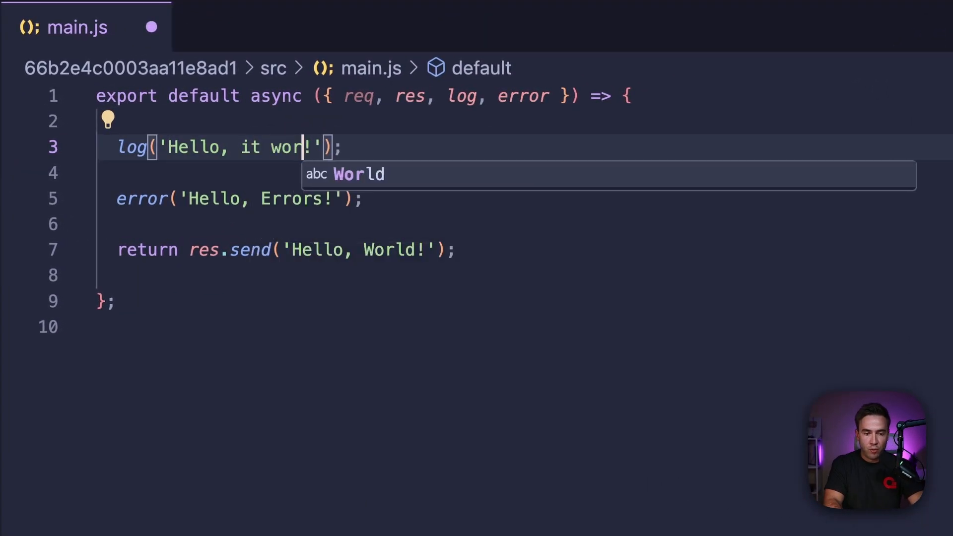
type("ked")
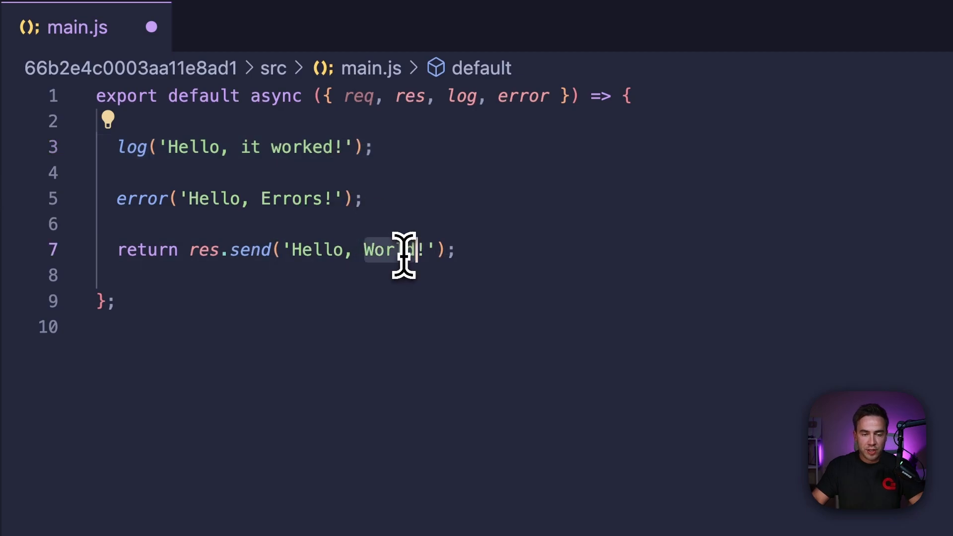
type("it work")
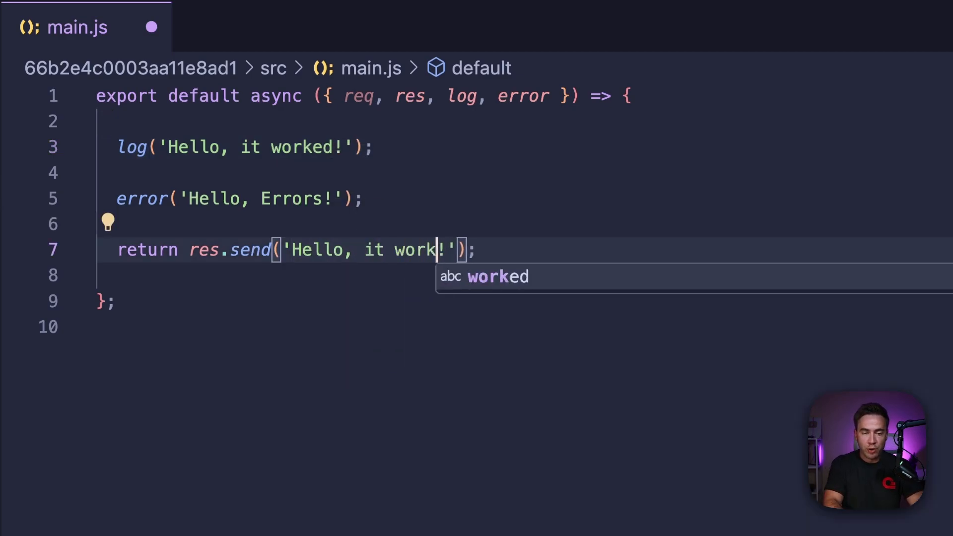
type("ed")
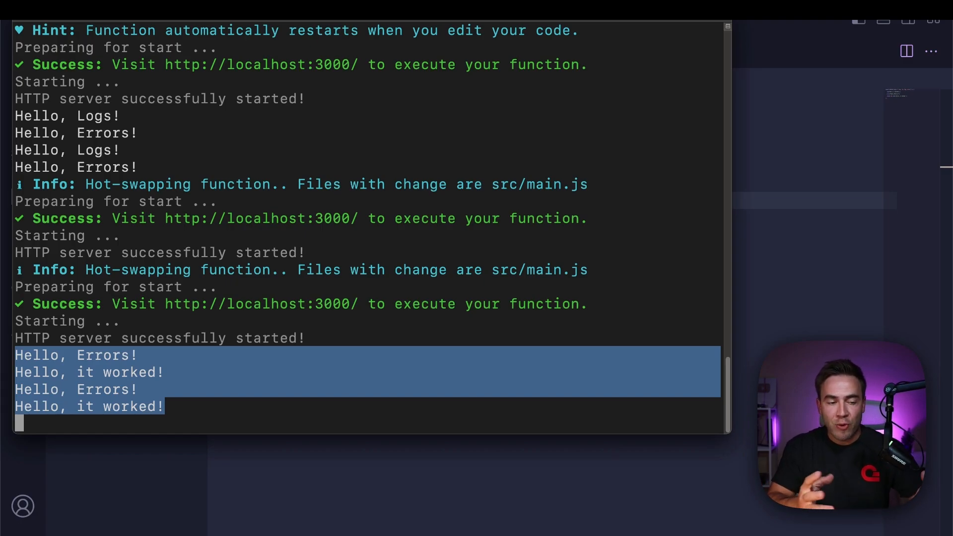
Stop the local testfunc run after it printed 'Hello, it worked!'.
left_click(348, 380)
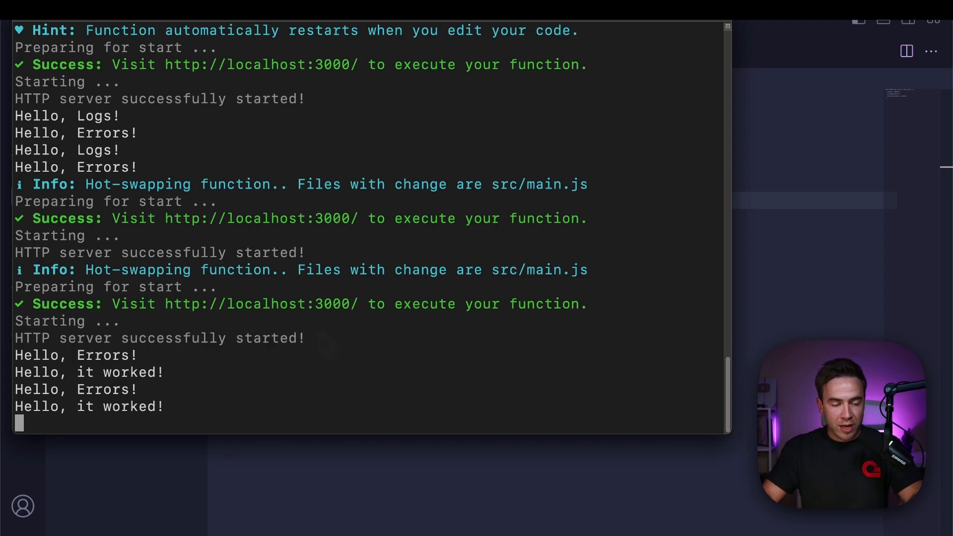
key("ctrl+c")
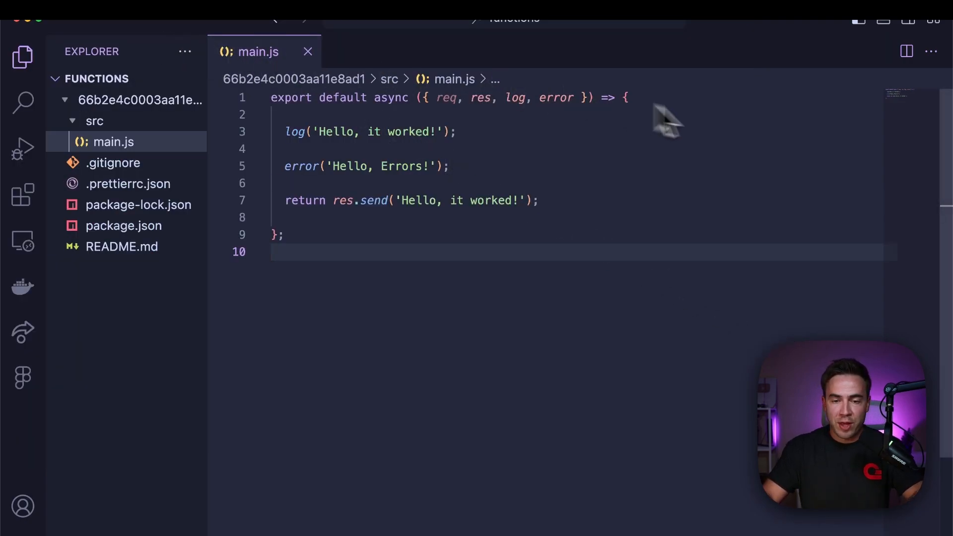
mouse_move(911, 46)
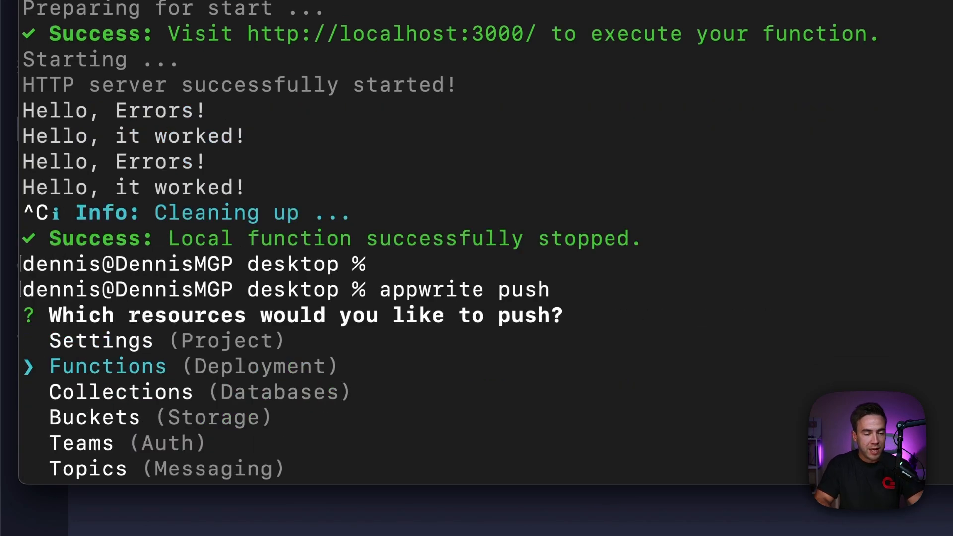
Push testfunc to Appwrite by choosing Functions and selecting testfunc for deployment.
key("enter")
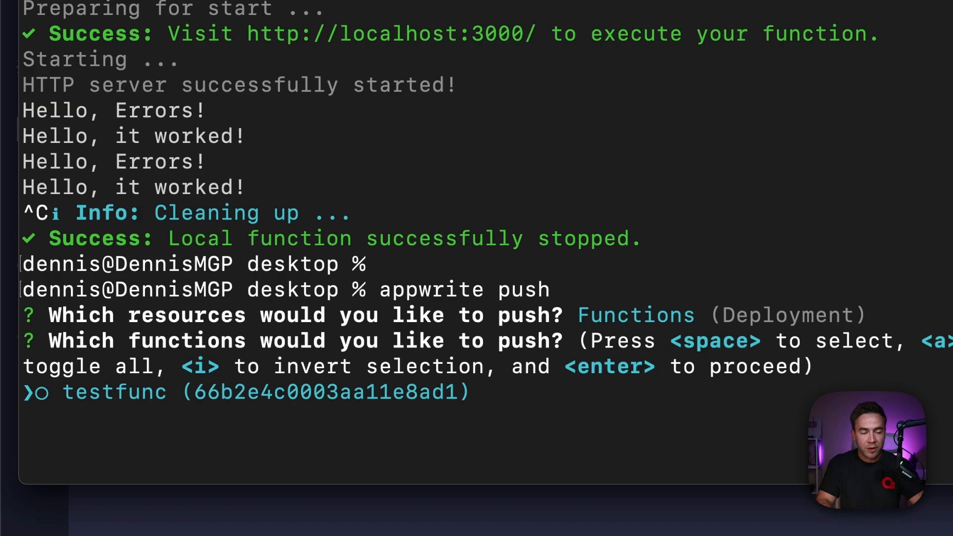
key("enter")
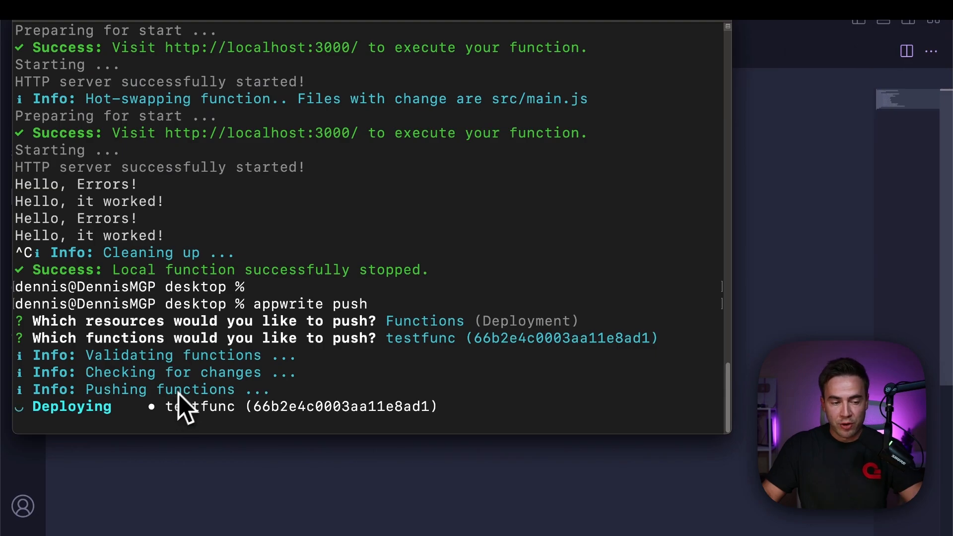
mouse_move(191, 397)
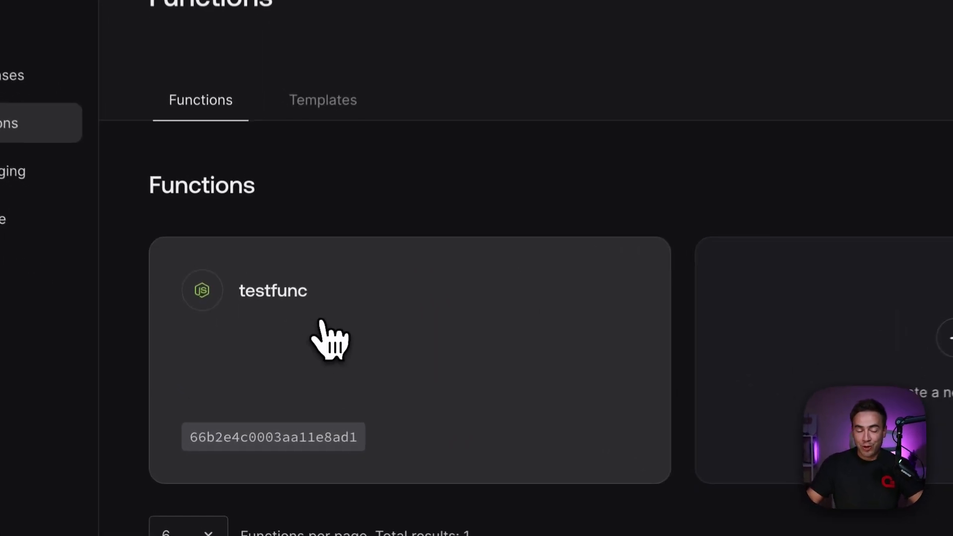
Open testfunc in the Console and review its Node.js 18.0 runtime, src/main.js entrypoint and logging settings.
left_click(272, 290)
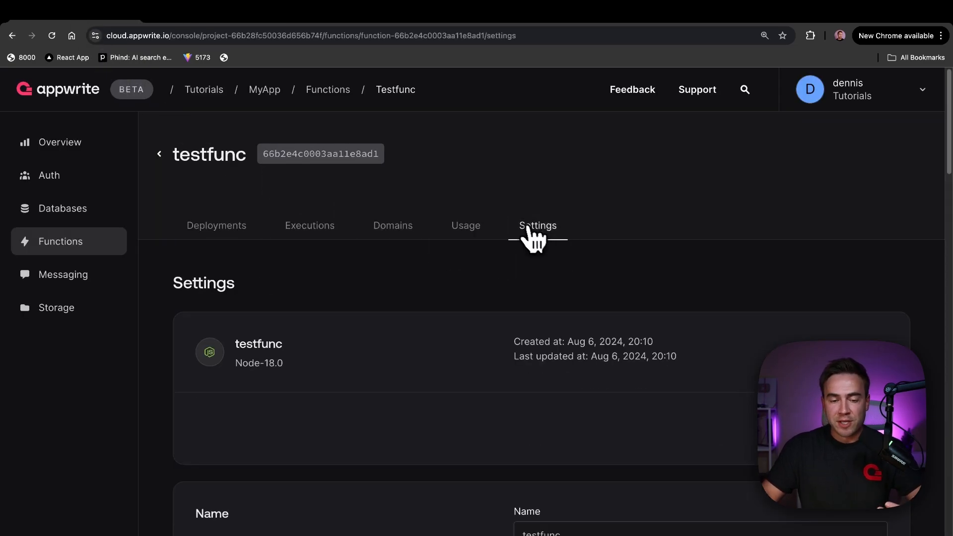
scroll("down", 3)
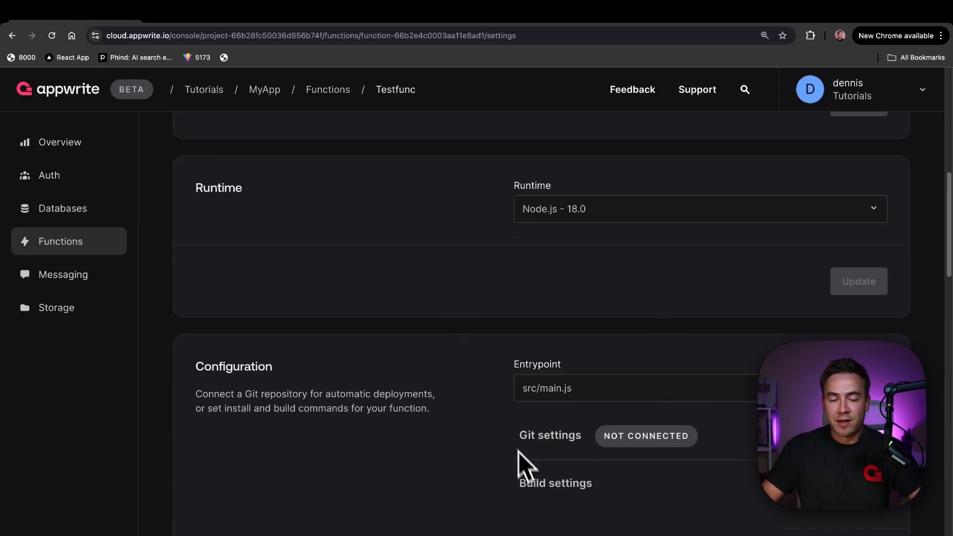
scroll("down", 3)
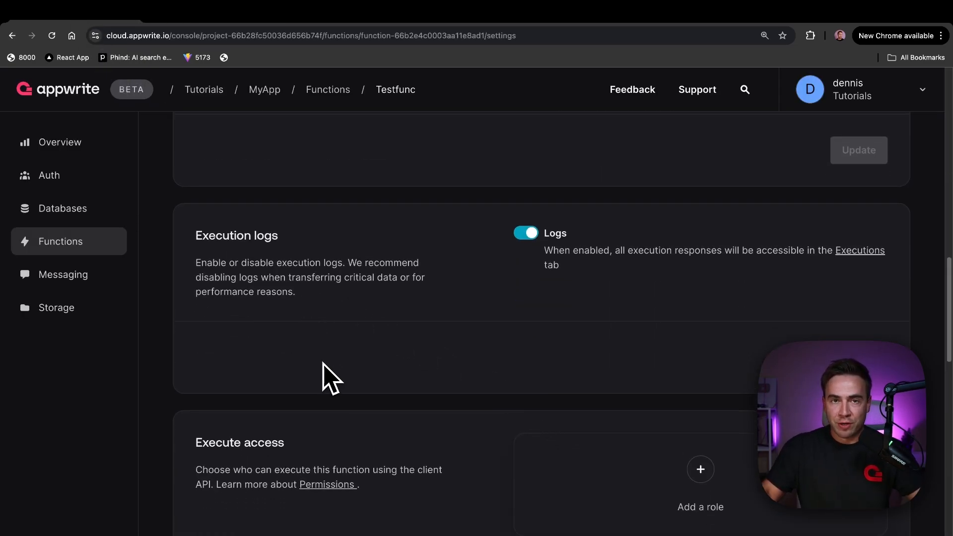